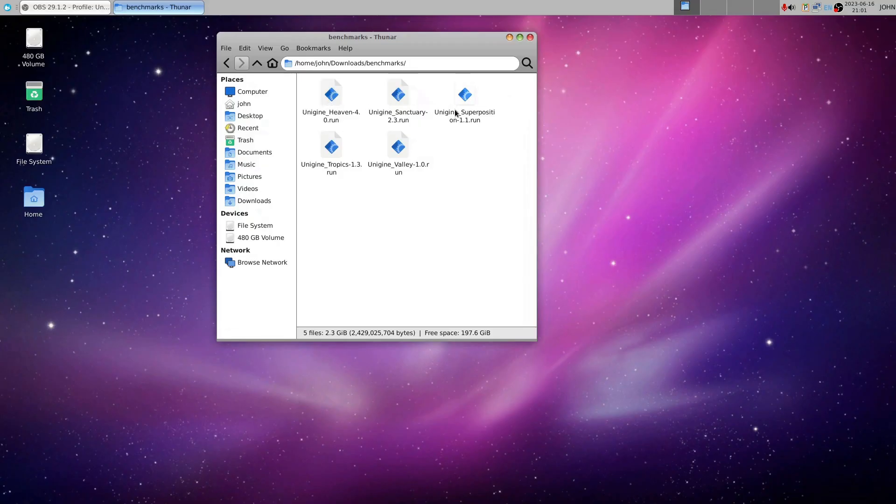
# - Open the Unigine_Valley-1.0.run installer script, then close it and discard the changes
pyautogui.click(397, 148)
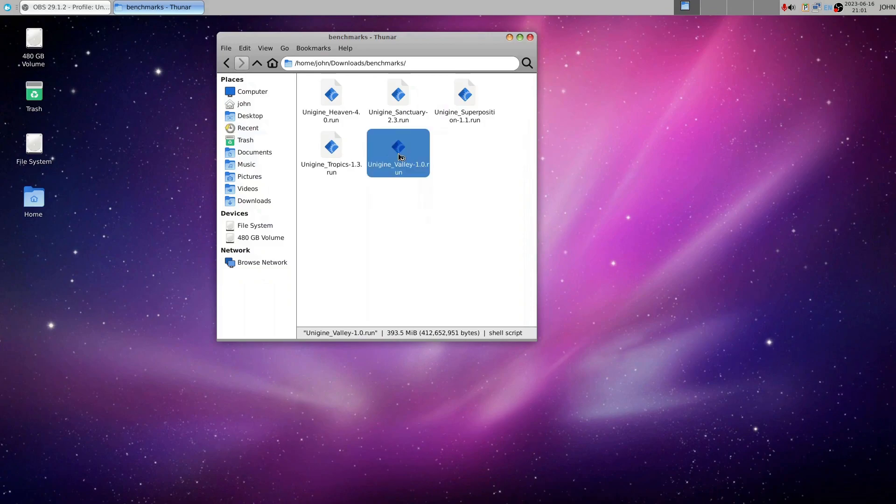
pyautogui.doubleClick(398, 147)
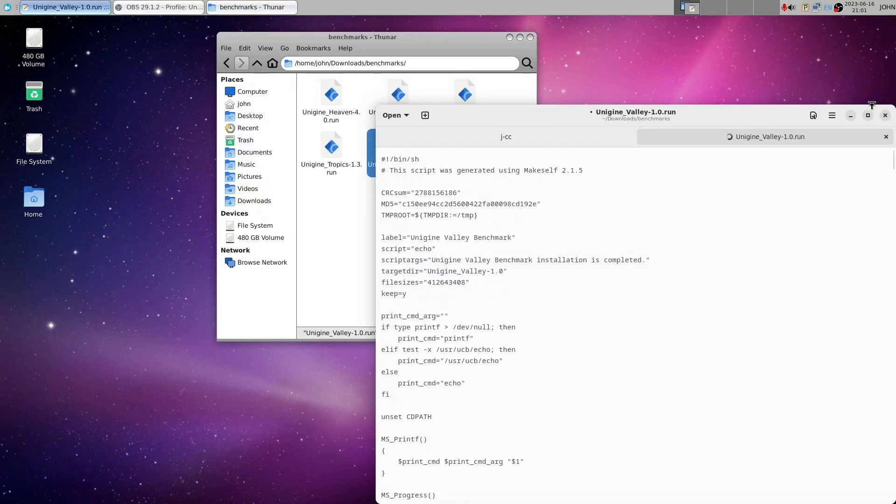
pyautogui.click(885, 115)
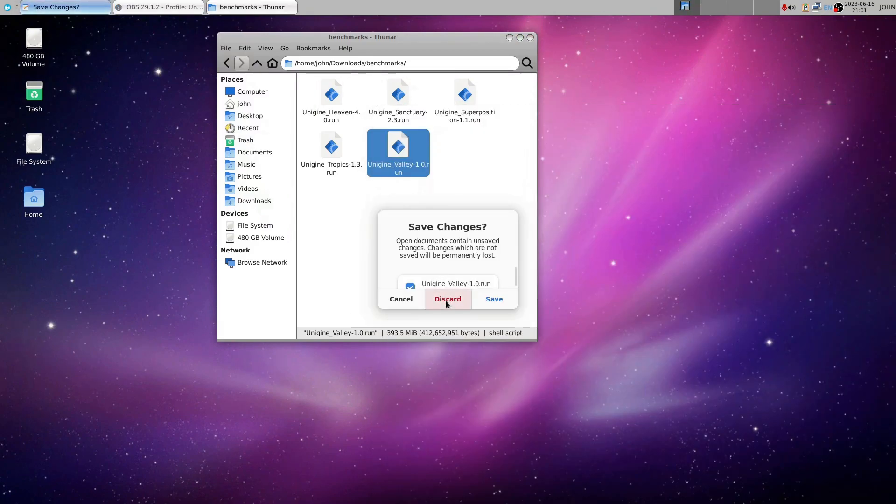
pyautogui.click(447, 298)
pyautogui.write('./Uni')
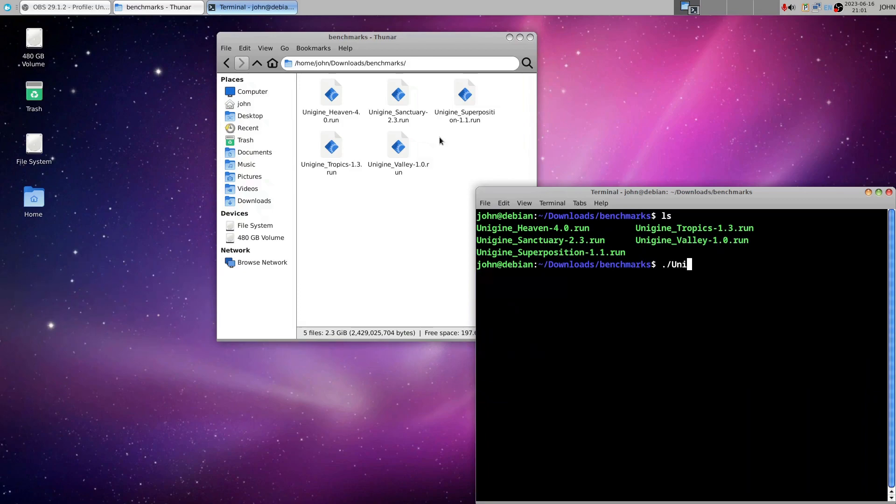
# - Run ./Unigine_Sanctuary-2.3.run to extract Sanctuary into a sanctuary folder
pyautogui.write('gine')
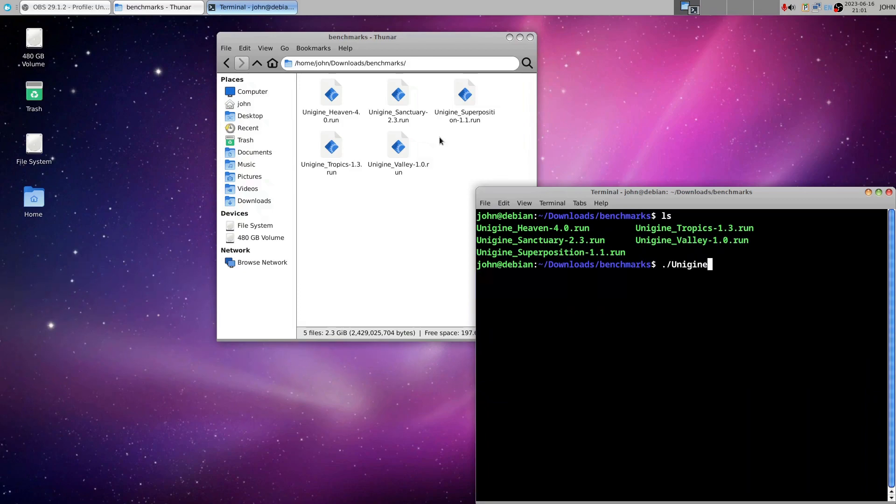
pyautogui.write('_')
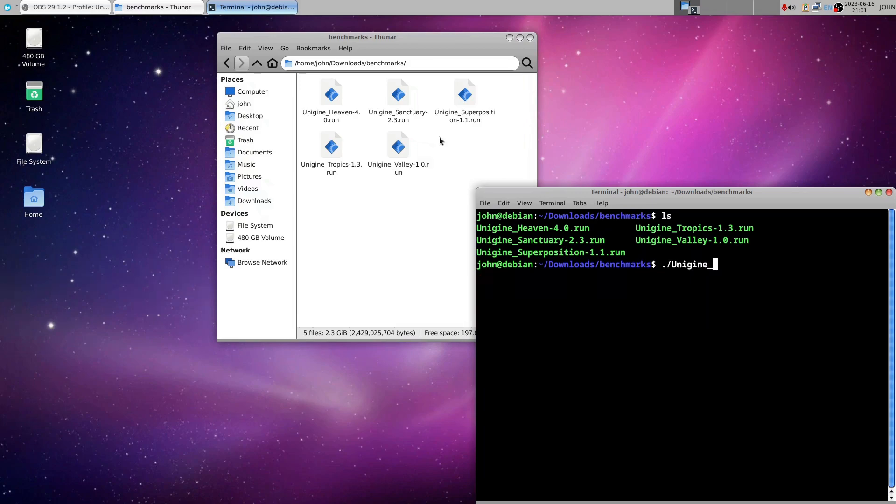
pyautogui.write('Sanc')
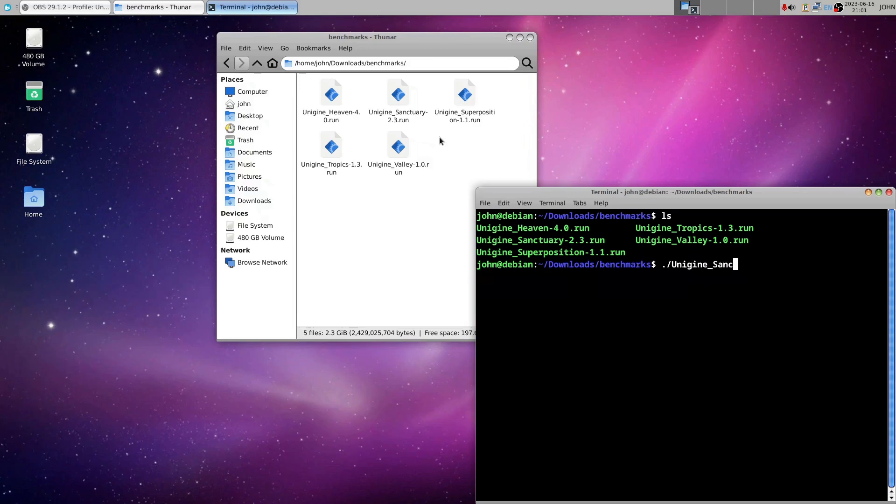
pyautogui.write('tuary-2.3.')
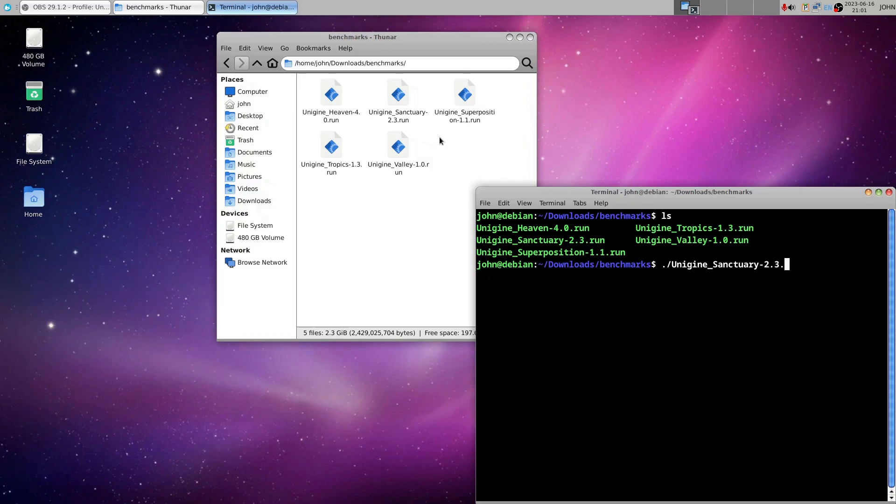
pyautogui.press('Return')
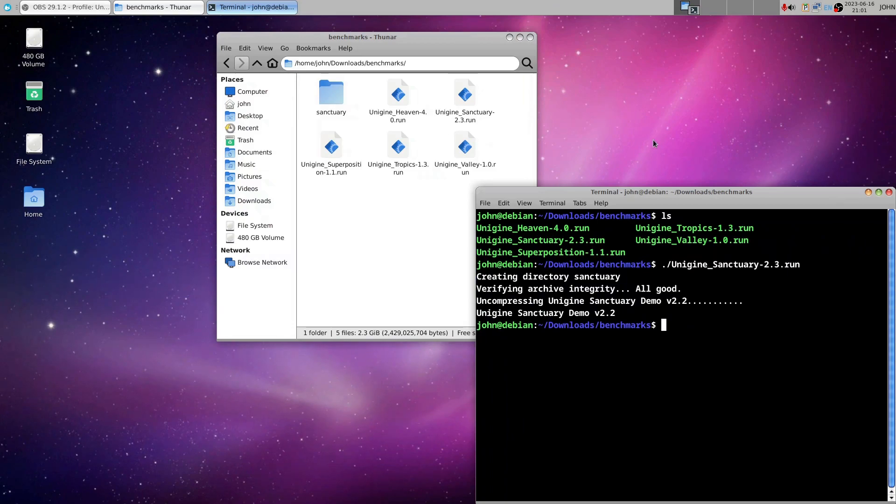
# - Run ./Unigine_Heaven-4.0.run to extract Heaven into a Unigine_Heaven-4.0 folder
pyautogui.write('./Unigine_Sanctuary-2.3.run')
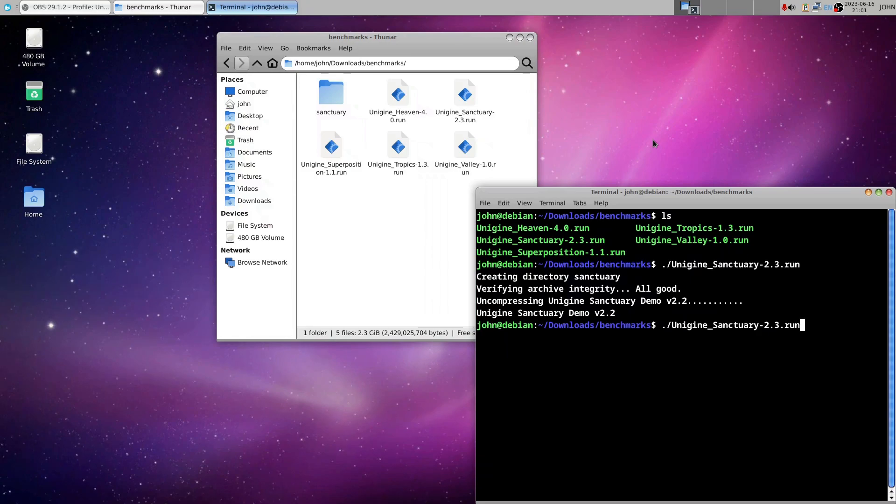
pyautogui.press('BackSpace')
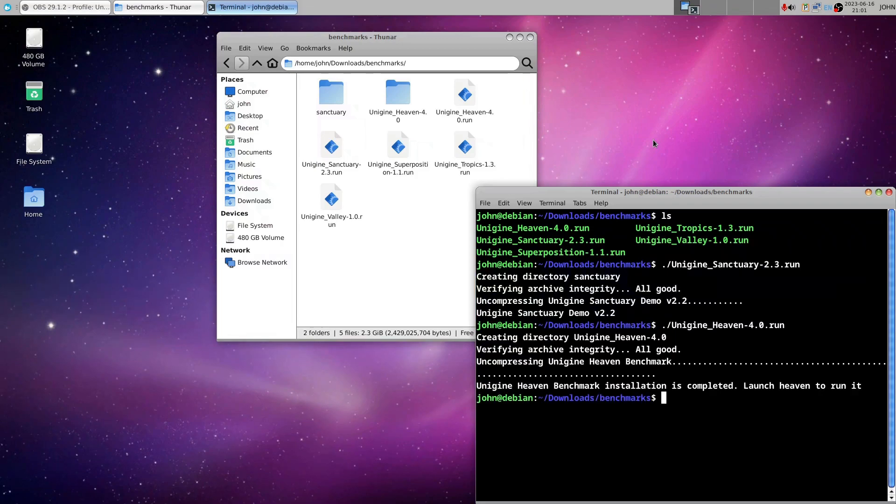
# - Run ./Unigine_Superposition-1.1.run and move the terminal window higher on screen
pyautogui.write('./Unigine_Heaven-4.0.run')
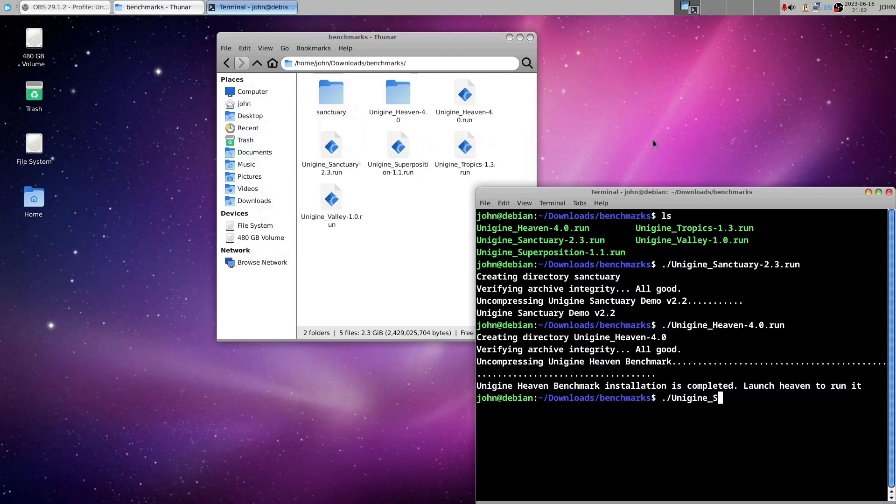
pyautogui.write('uperposition-1.1.run')
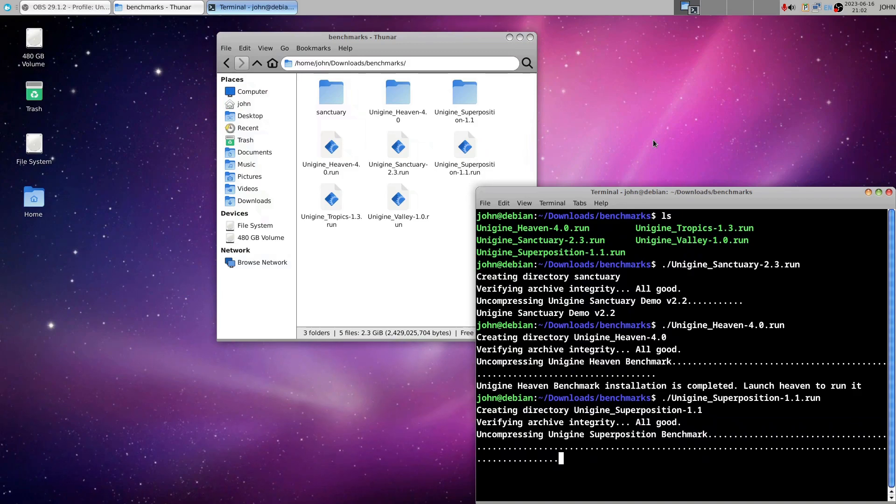
pyautogui.moveTo(669, 191); pyautogui.dragTo(657, 73)
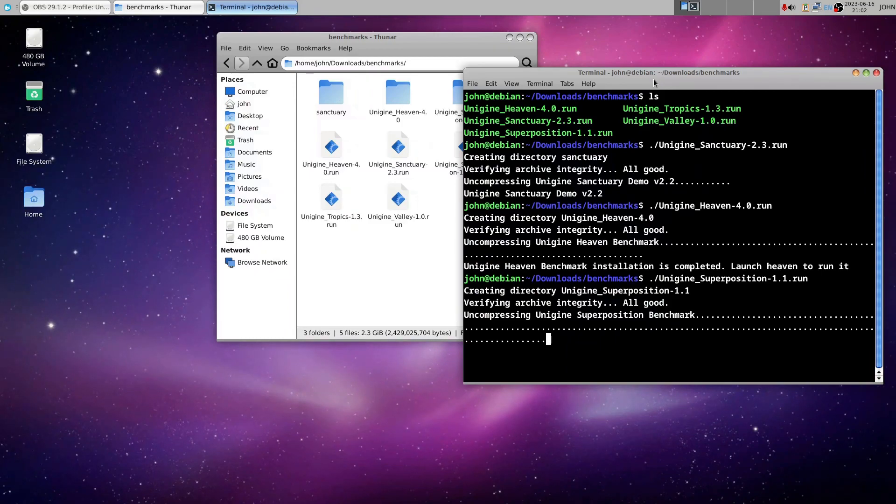
# - Open a second terminal for htop while the Superposition installer finishes
pyautogui.click(8, 7)
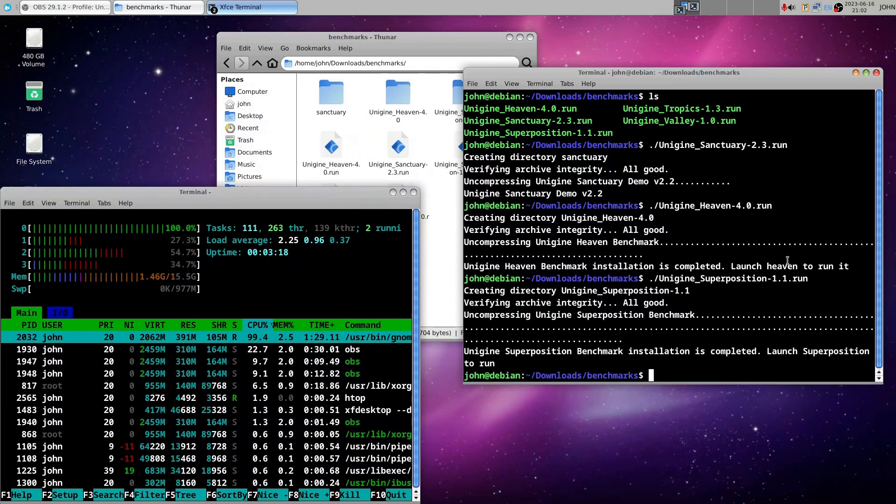
pyautogui.write('./Unigine_Superposition-1.1.run')
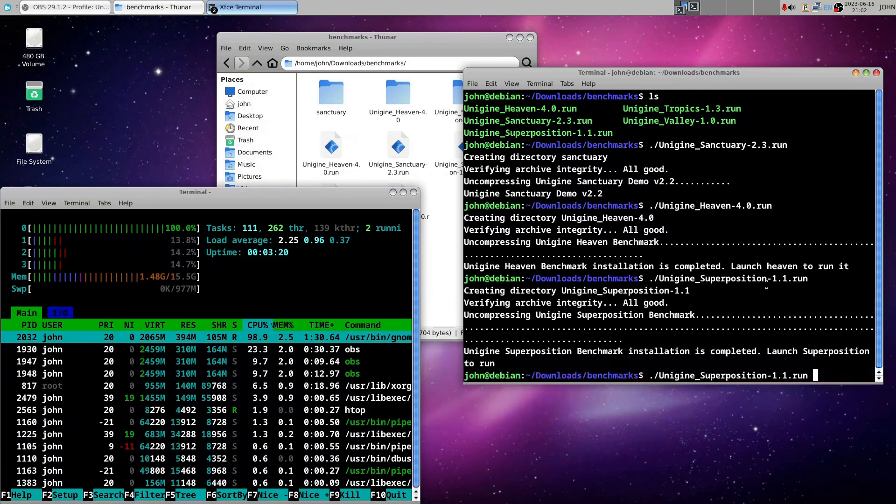